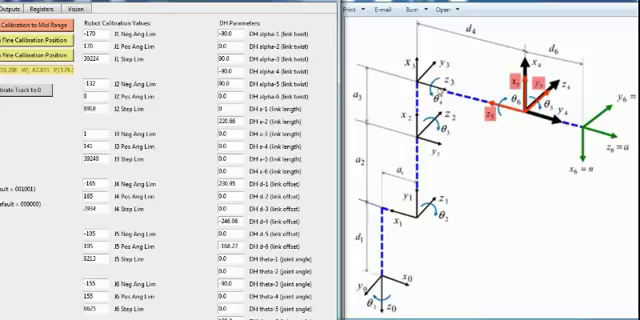
pyautogui.moveTo(415, 222)
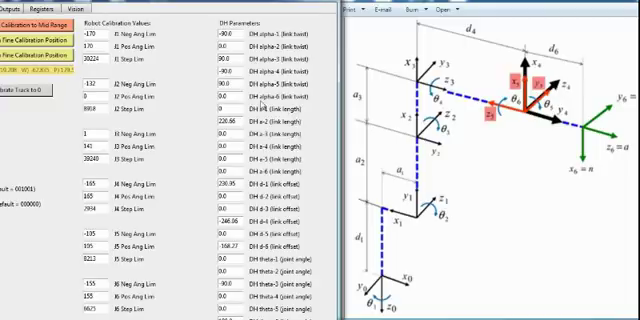
# - Leave the Calibration tab and return to the Main Controls jogging page
pyautogui.click(237, 105)
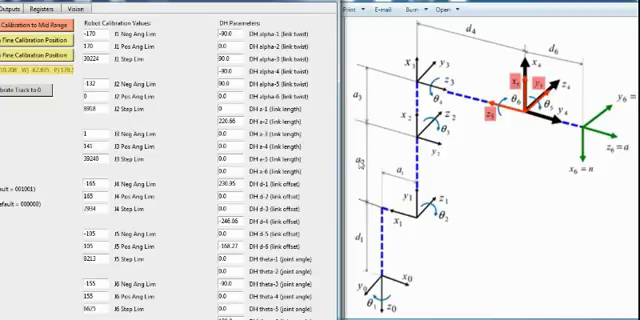
pyautogui.moveTo(419, 222)
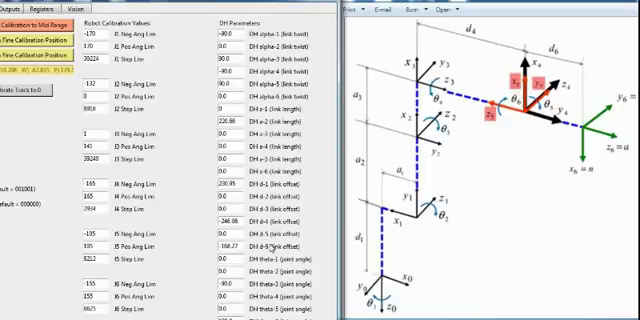
pyautogui.moveTo(467, 47)
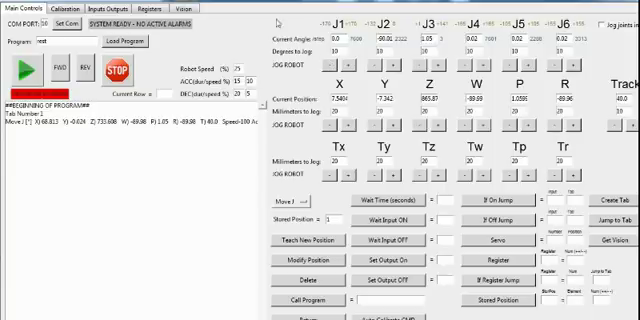
pyautogui.click(72, 9)
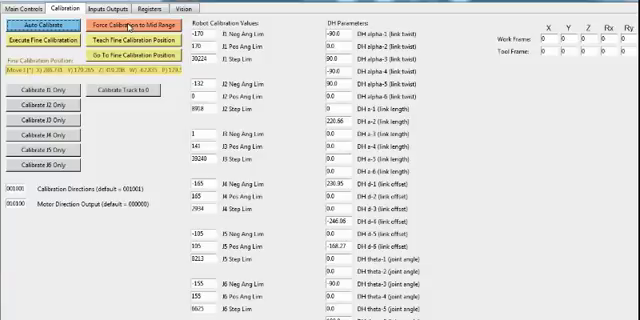
pyautogui.click(28, 6)
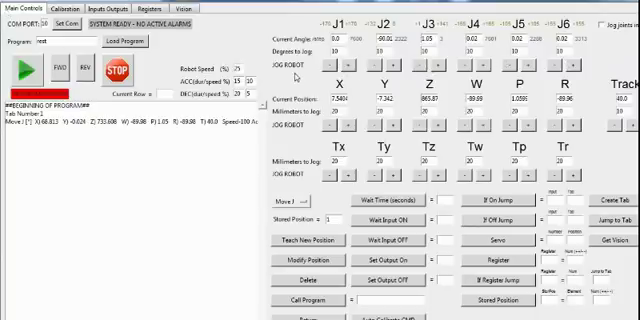
pyautogui.moveTo(225, 197)
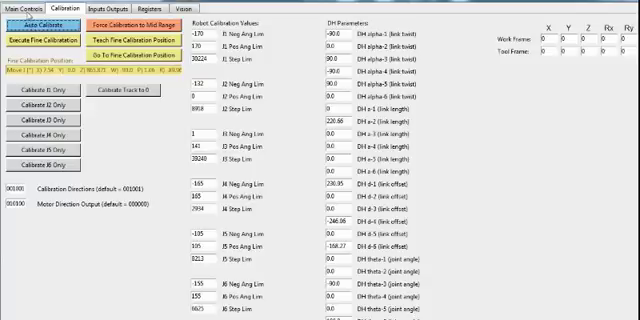
# - Return to Main Controls to confirm the robot is calibrated to the fine calibration position
pyautogui.click(28, 6)
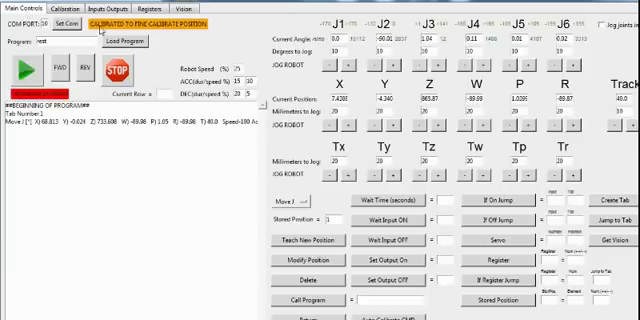